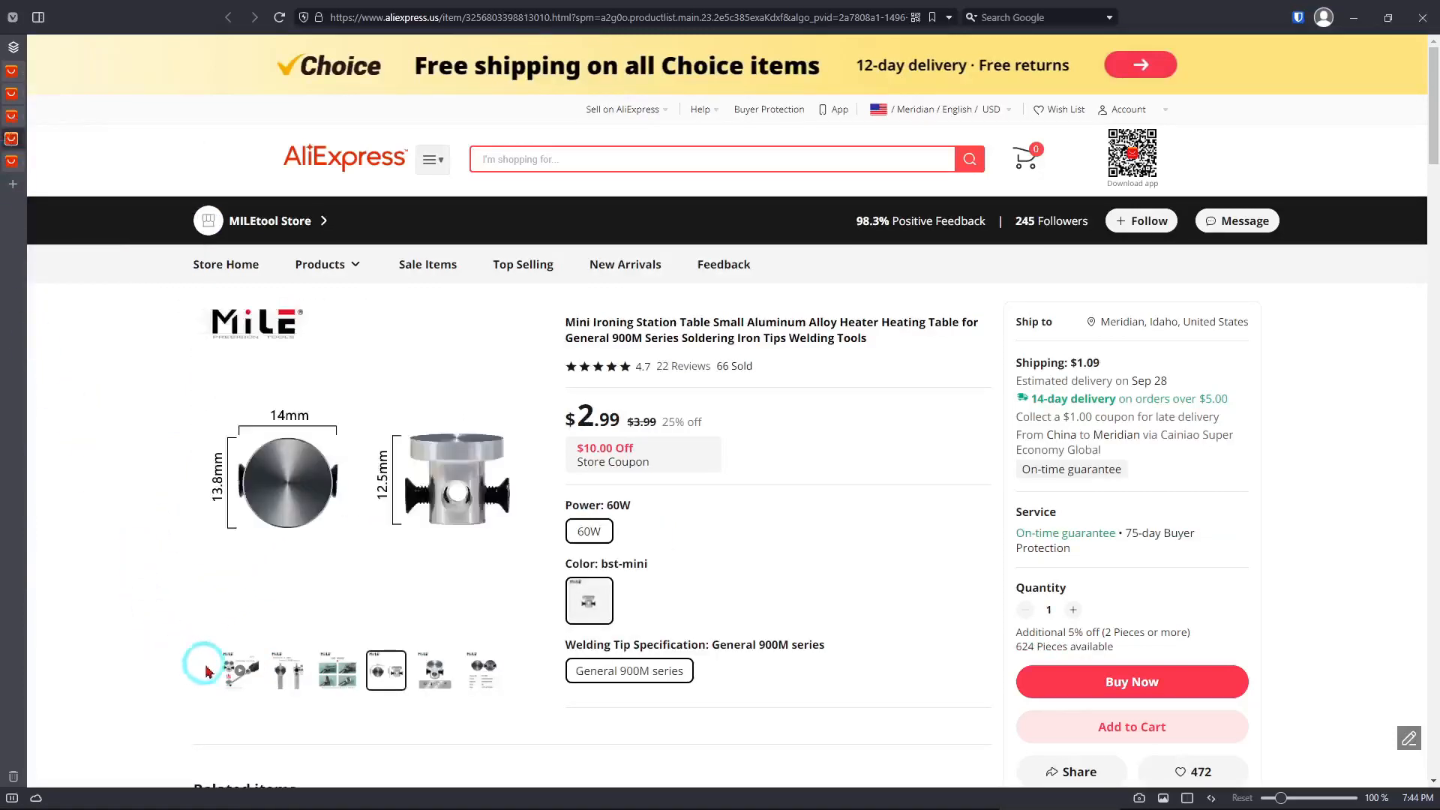
# Browse the MILE heating table's gallery photos: in-use shot, dimensioned photo and feature-icon photo
pyautogui.click(239, 669)
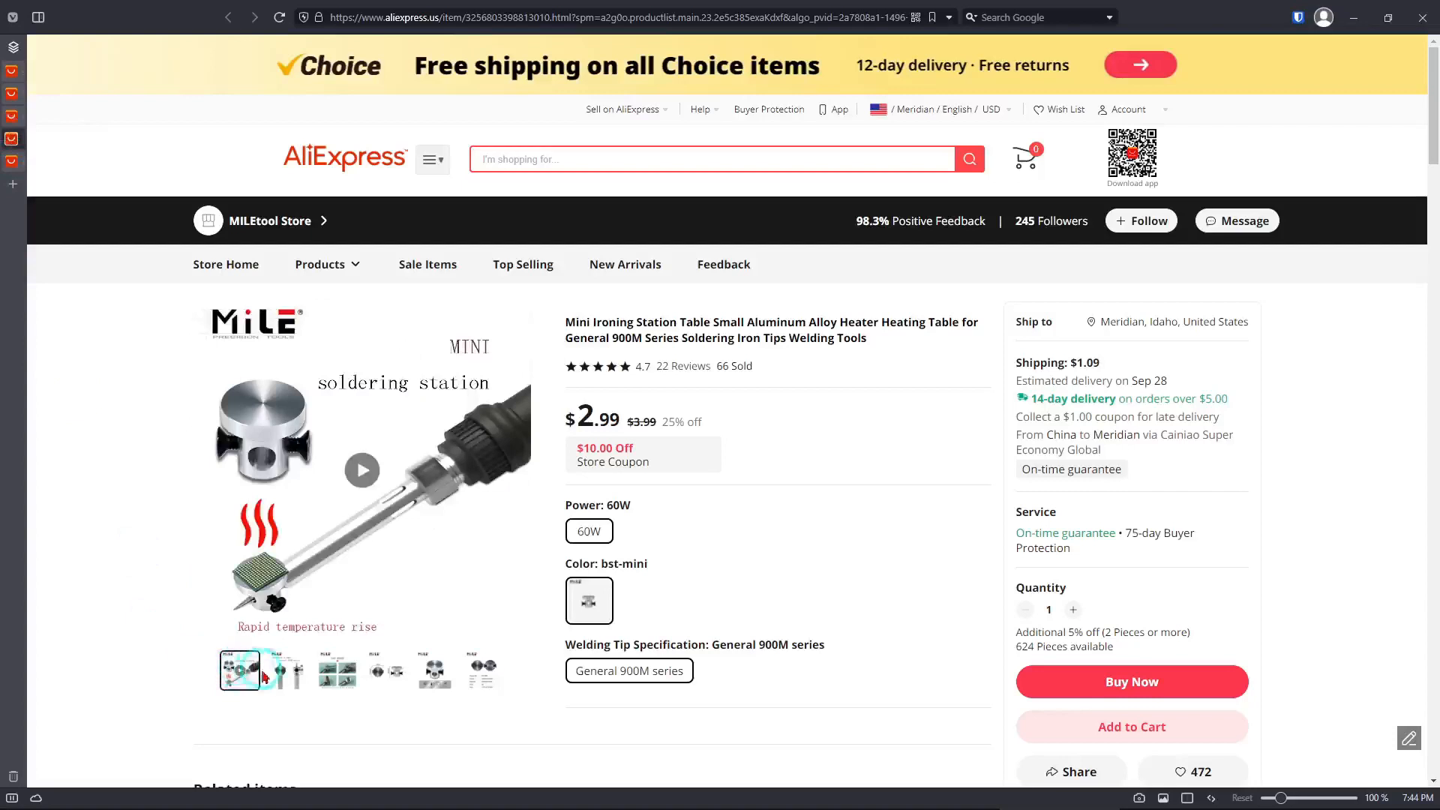
pyautogui.click(336, 669)
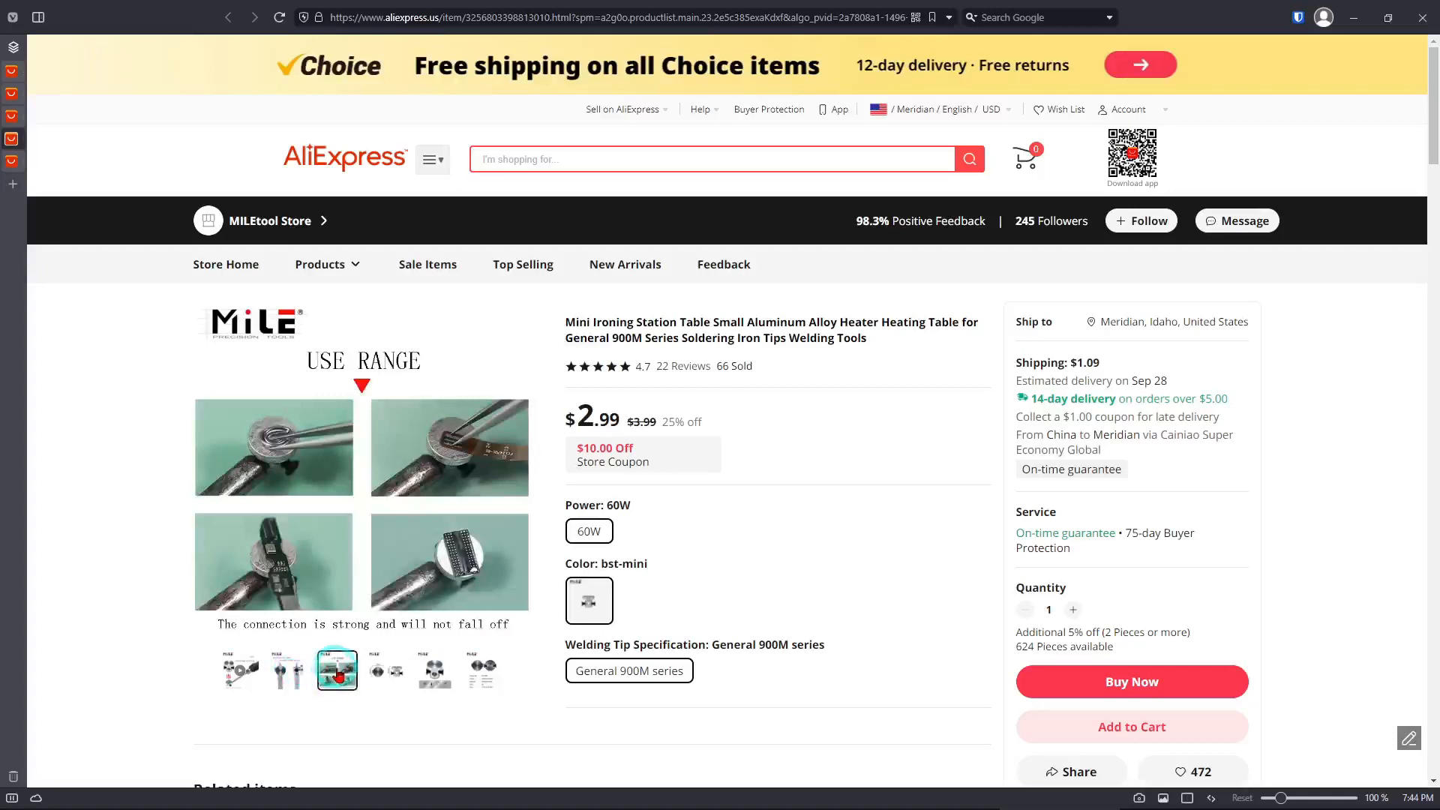
pyautogui.click(384, 669)
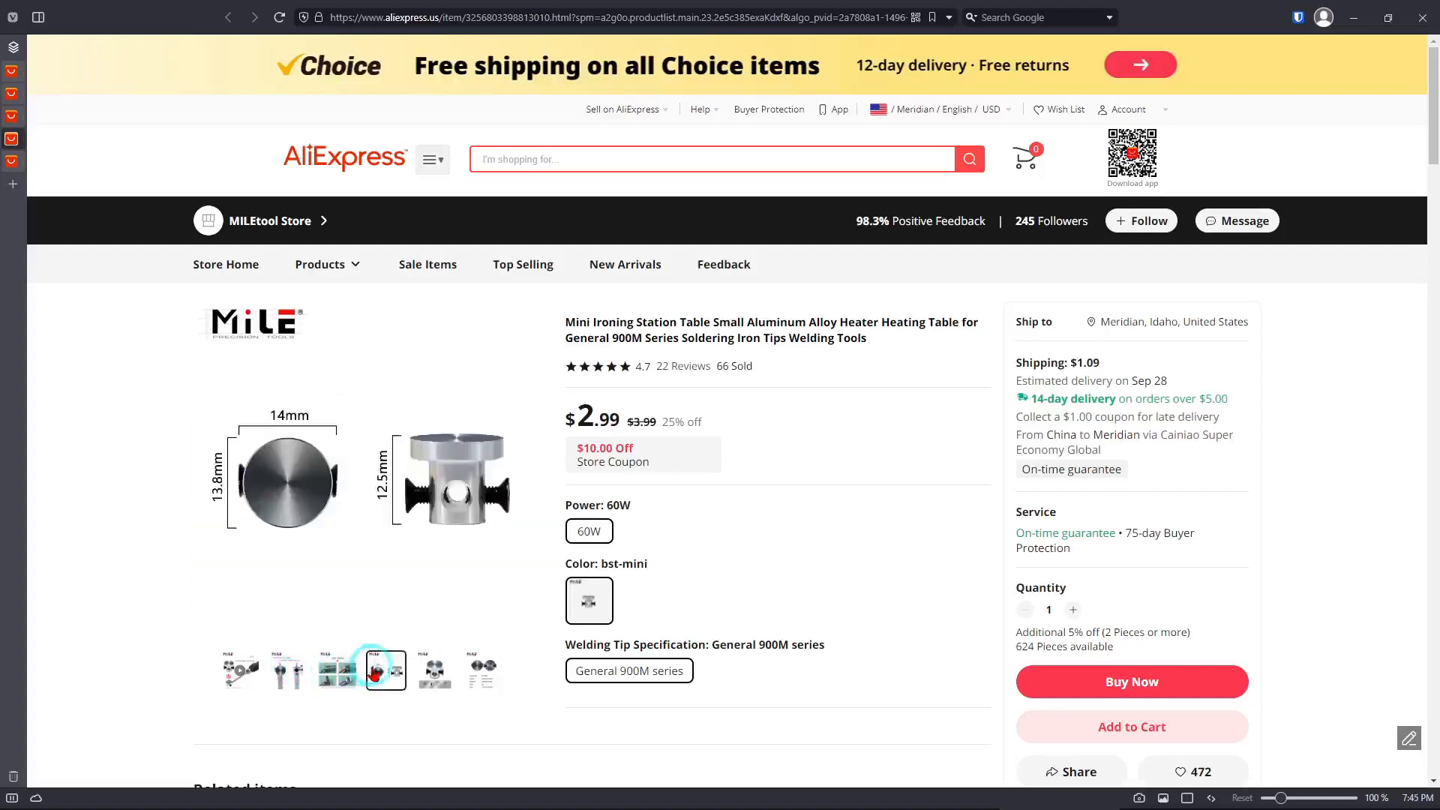
pyautogui.click(433, 669)
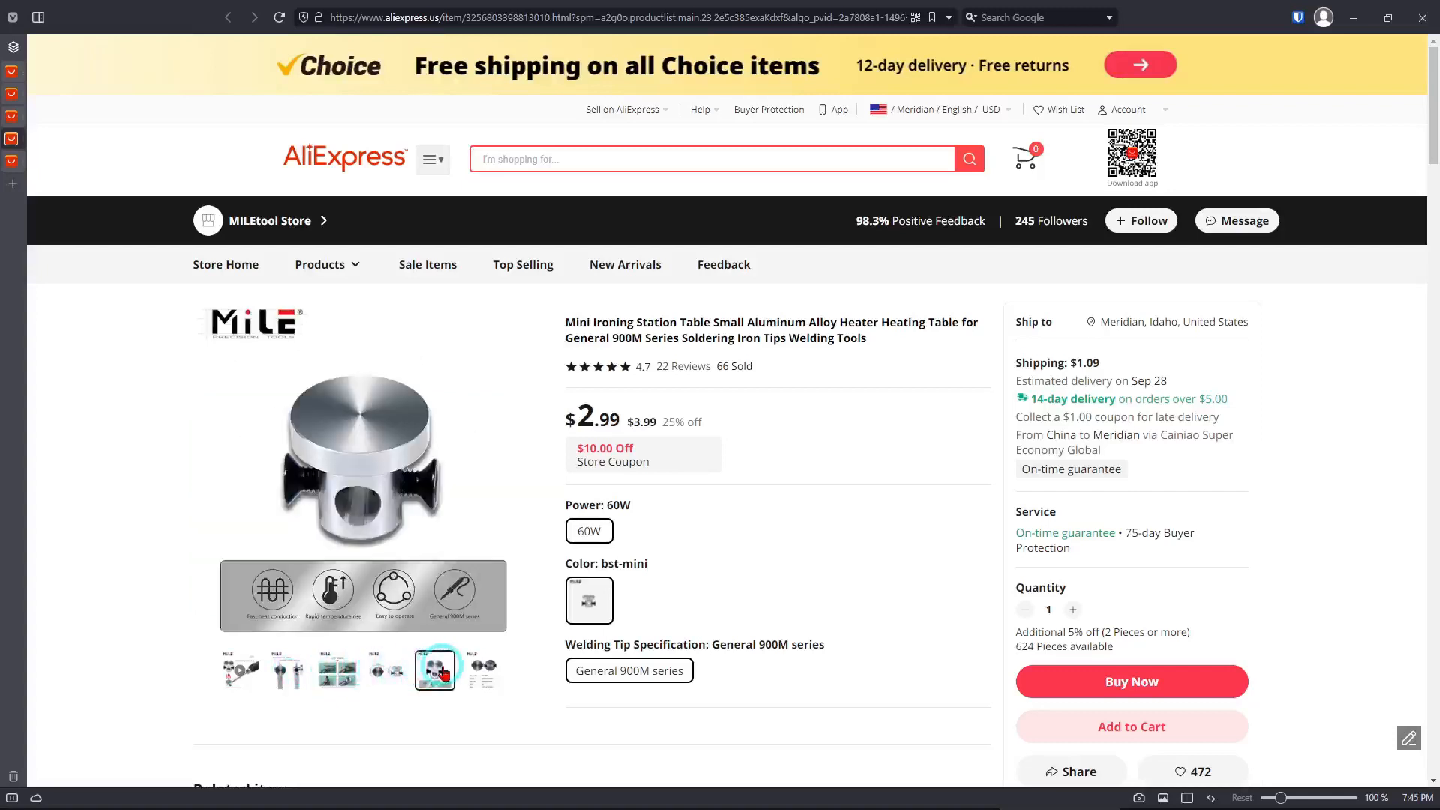
pyautogui.click(483, 669)
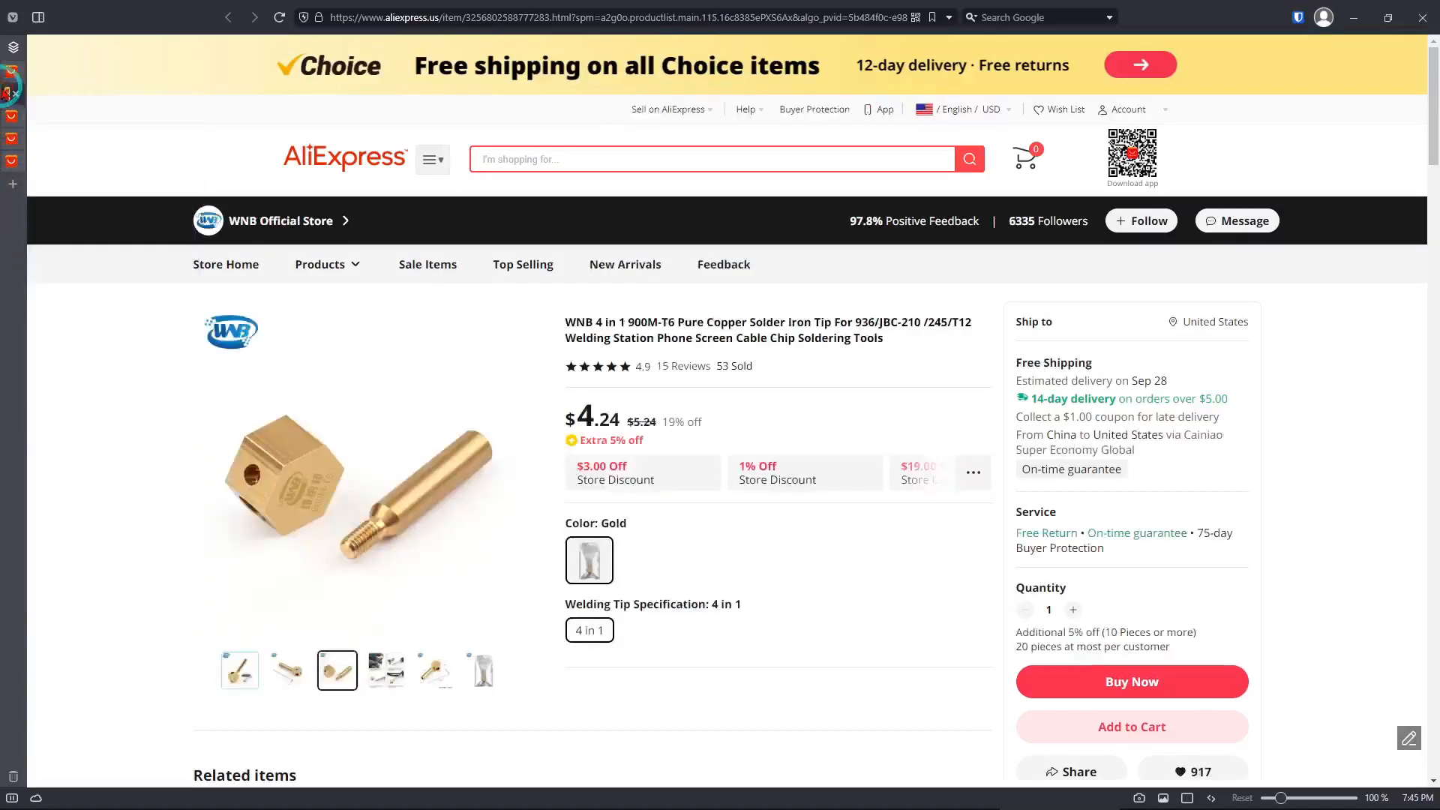
# Switch to the WNB 4-in-1 copper tip listing and view its dimension and installation photos
pyautogui.click(121, 447)
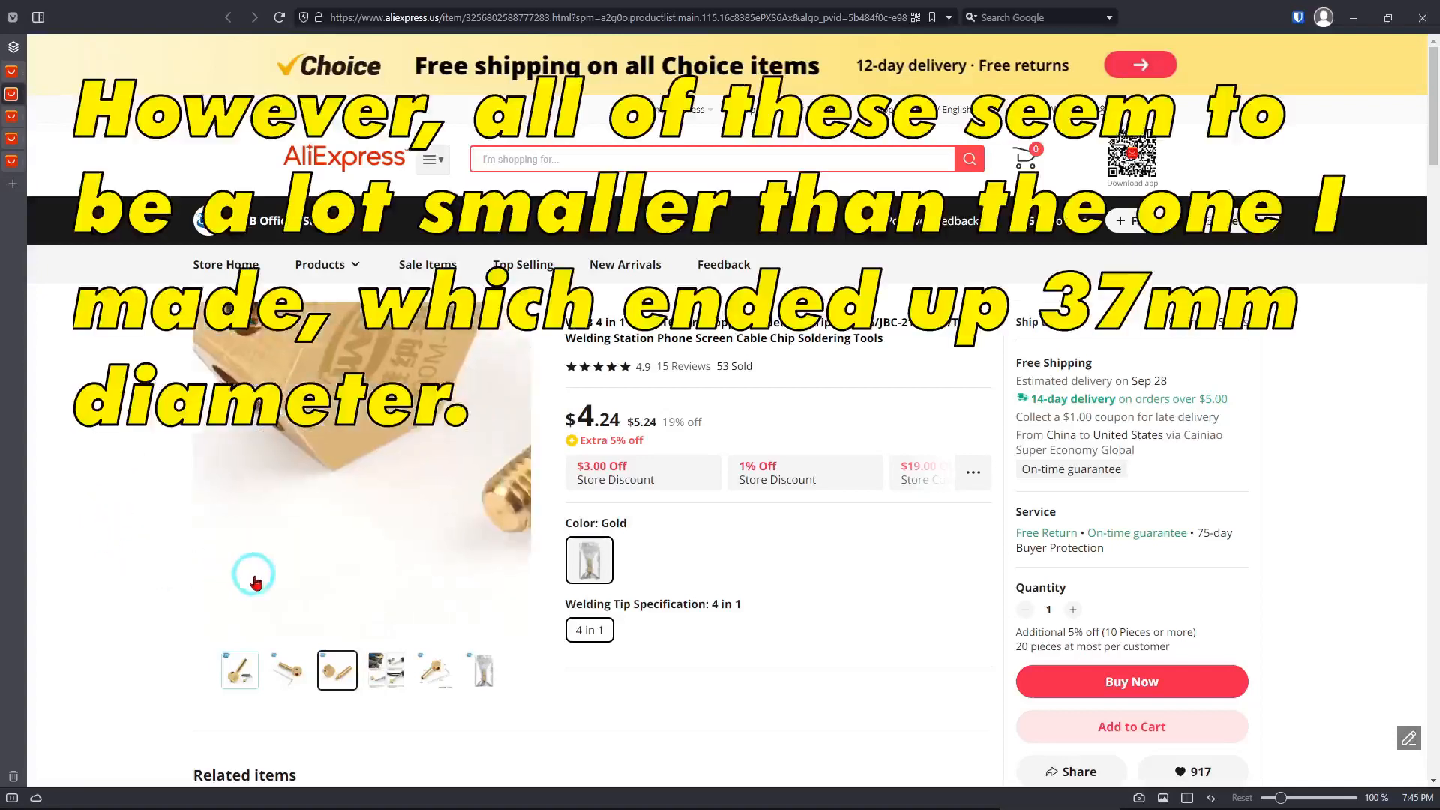
pyautogui.click(434, 669)
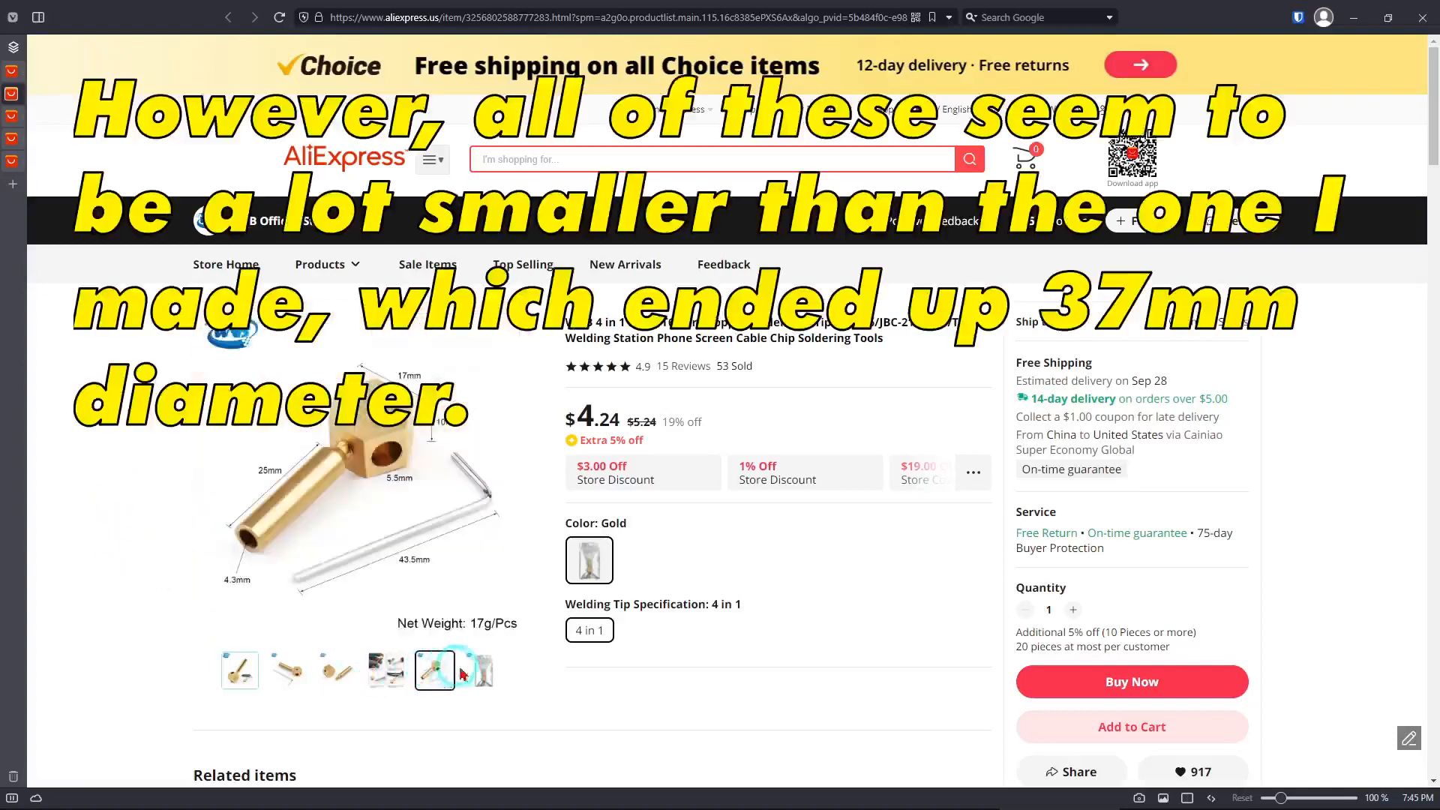
pyautogui.click(386, 669)
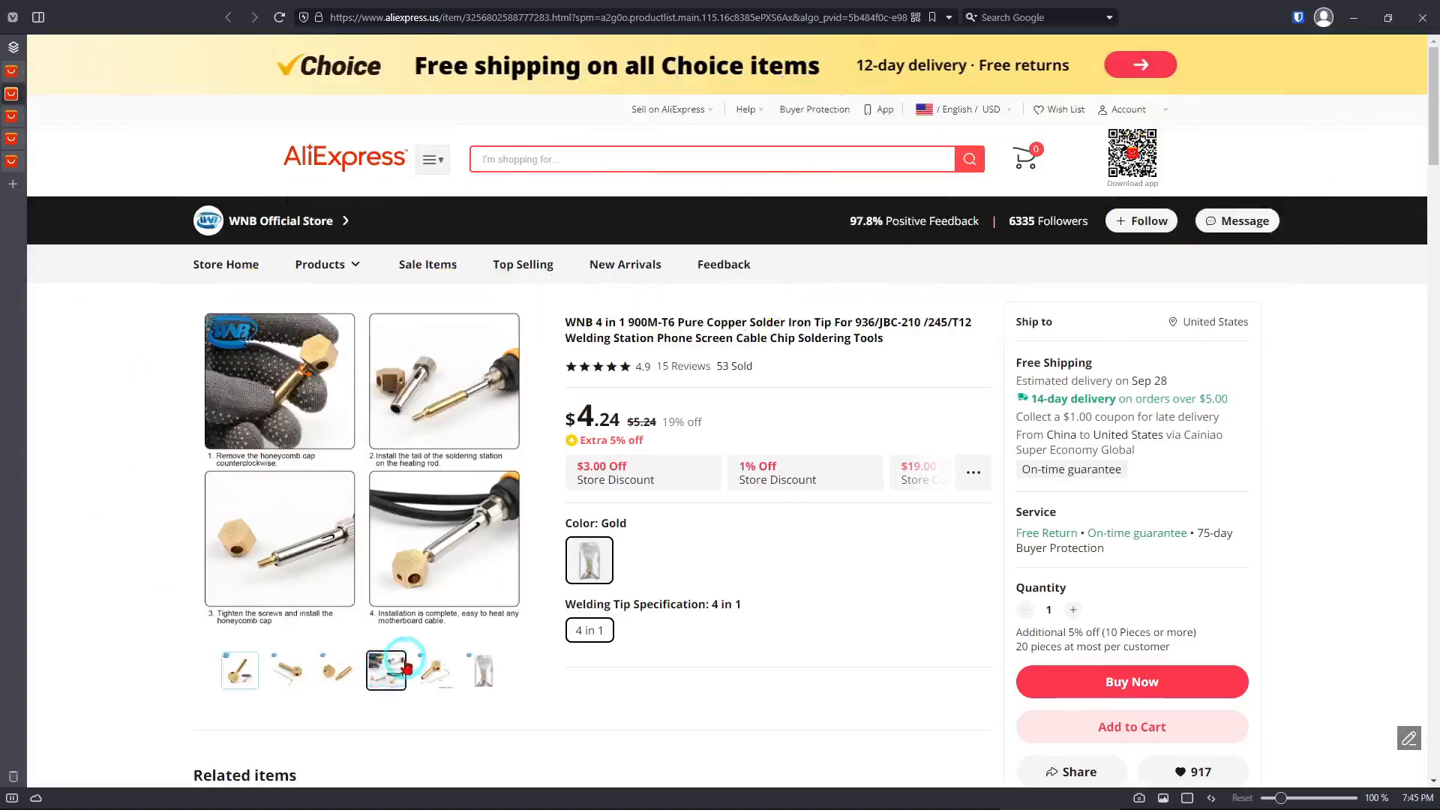
pyautogui.click(386, 671)
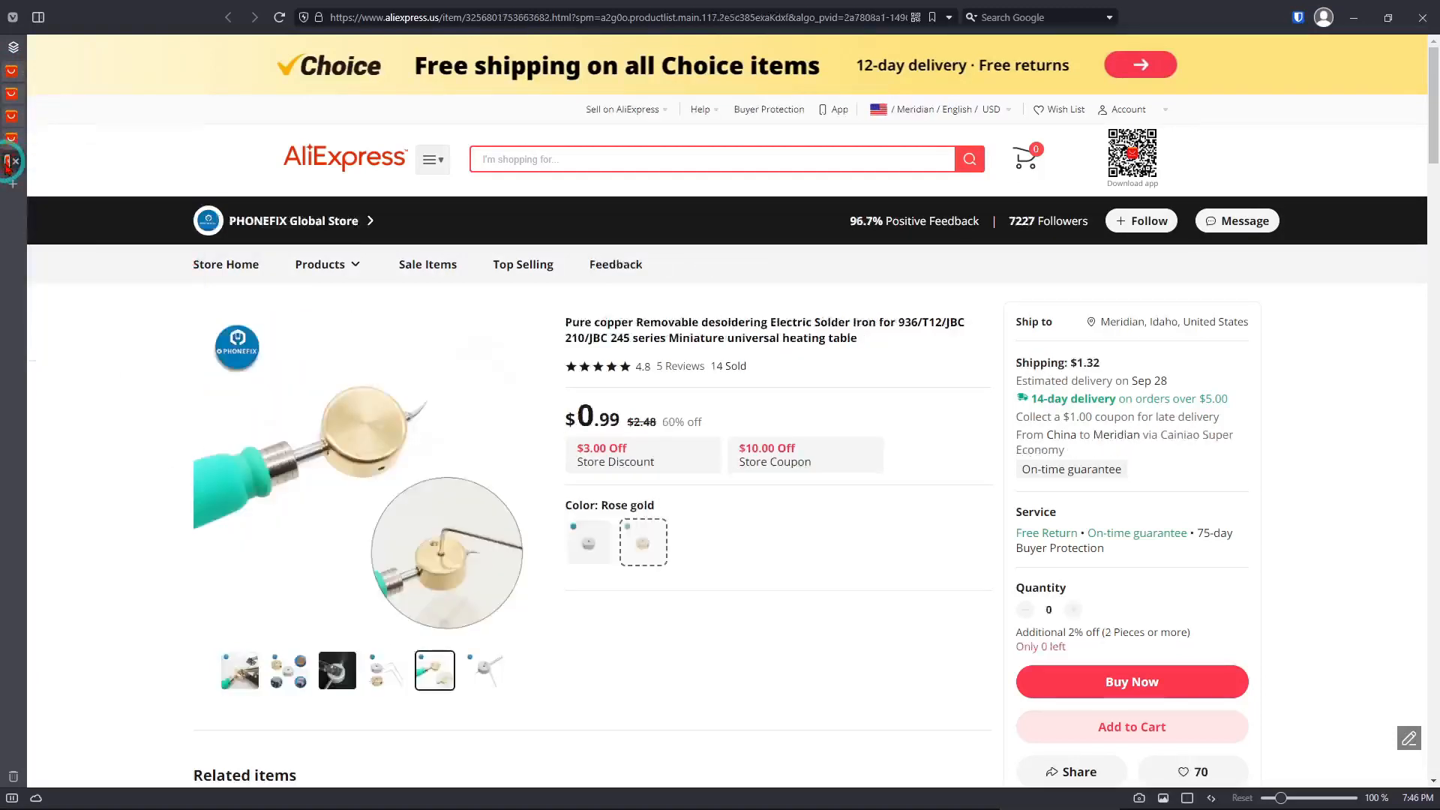
# View the photo of a board being desoldered on the PHONEFIX table, then return to its first photo
pyautogui.click(336, 670)
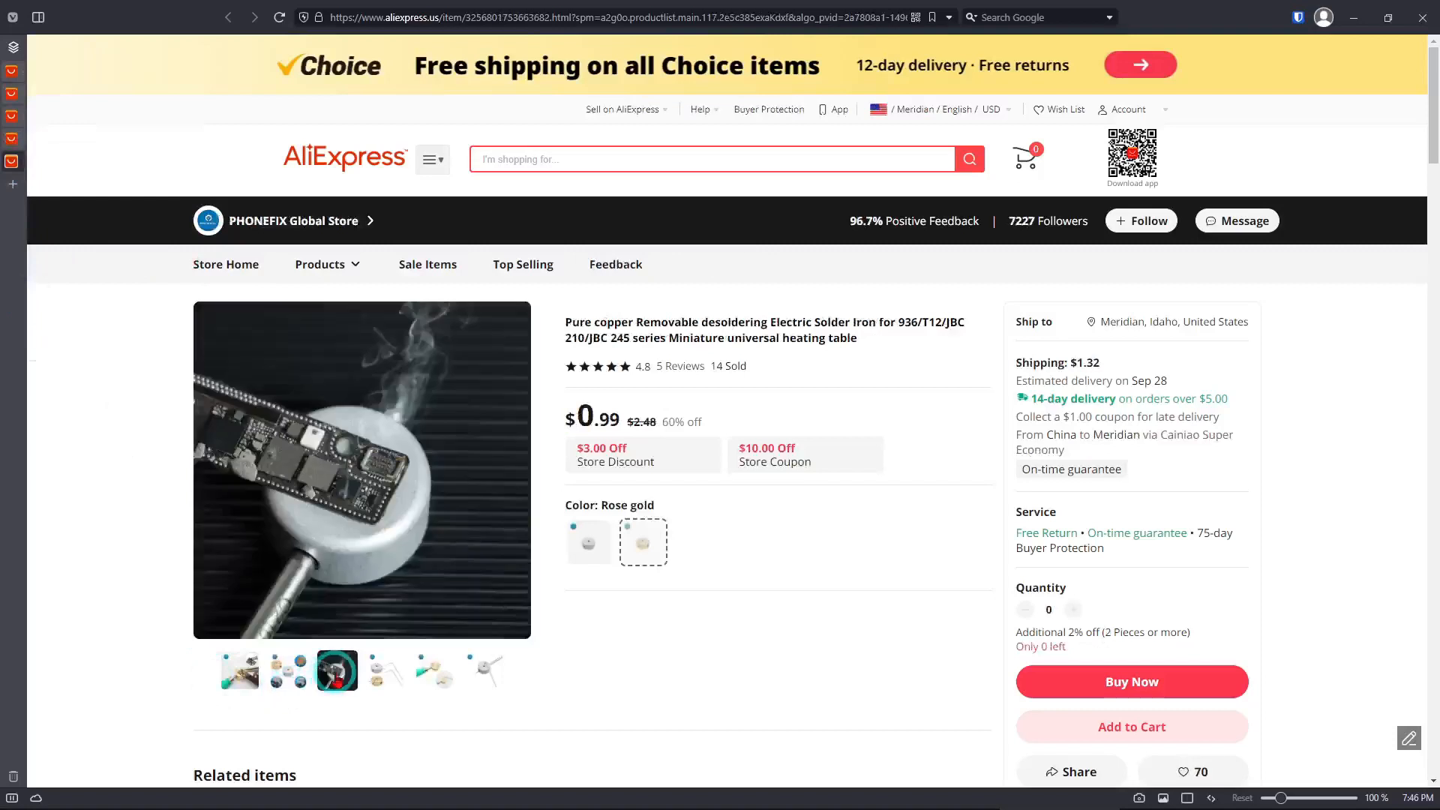
pyautogui.click(240, 671)
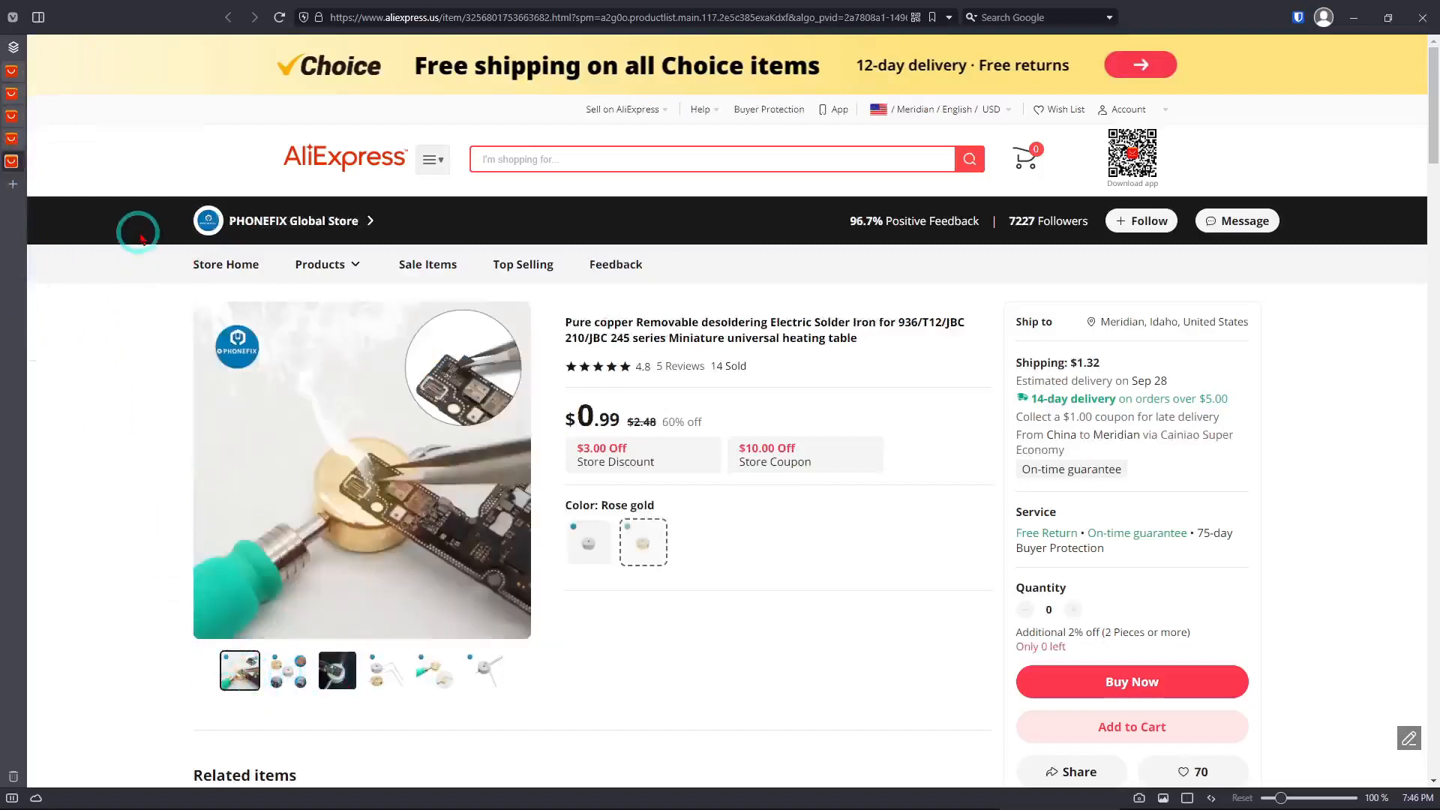
pyautogui.moveTo(132, 123)
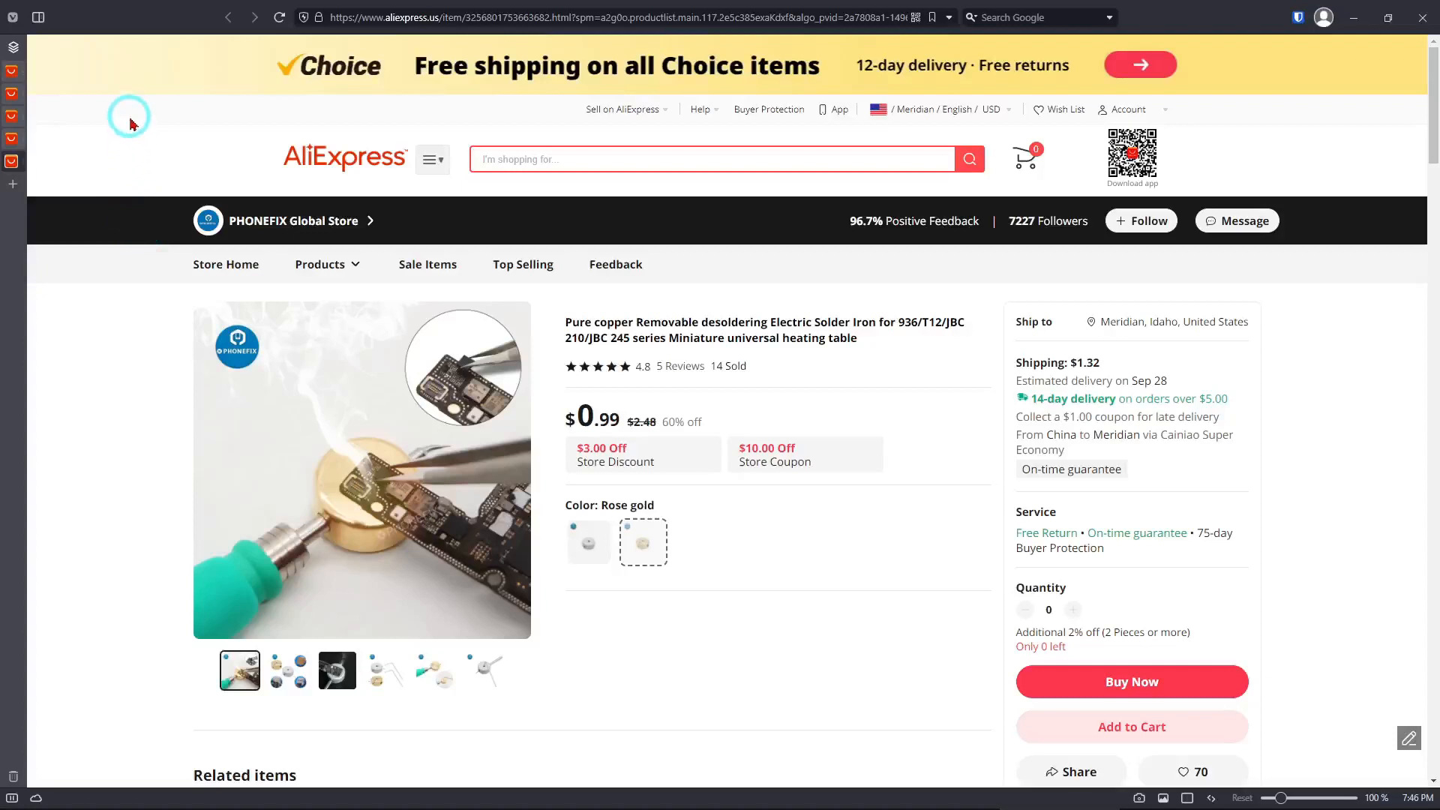
pyautogui.moveTo(192, 140)
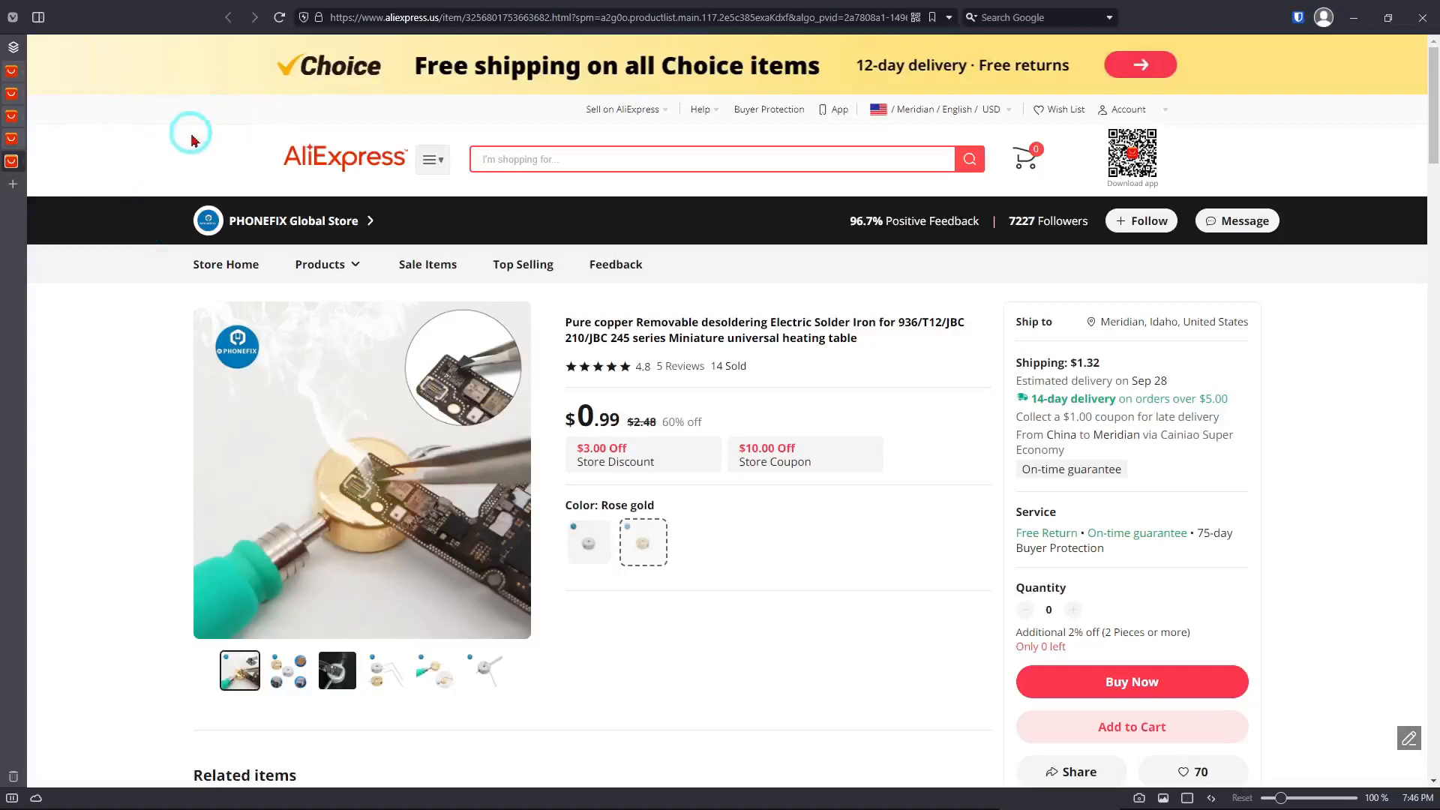
pyautogui.moveTo(164, 297)
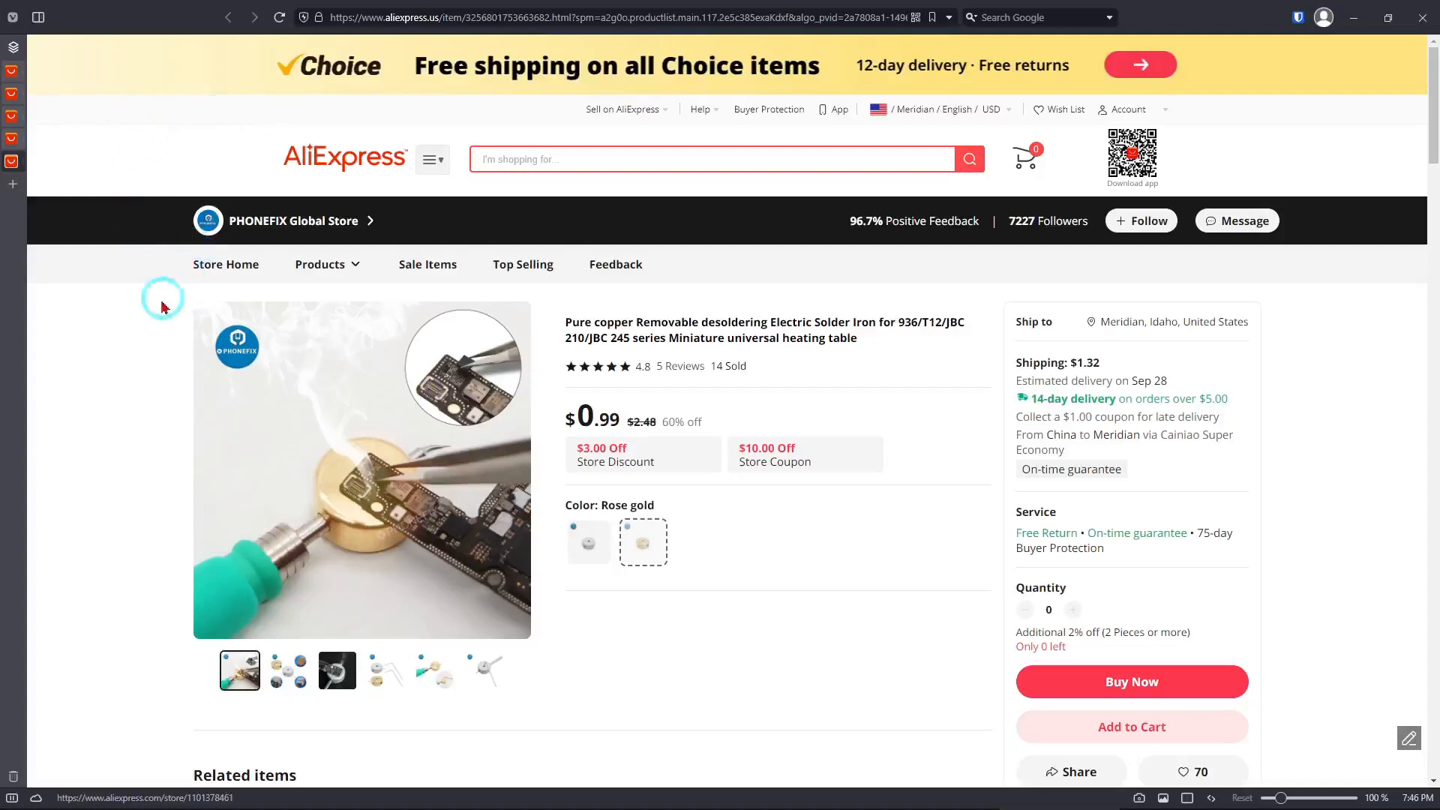
pyautogui.moveTo(132, 675)
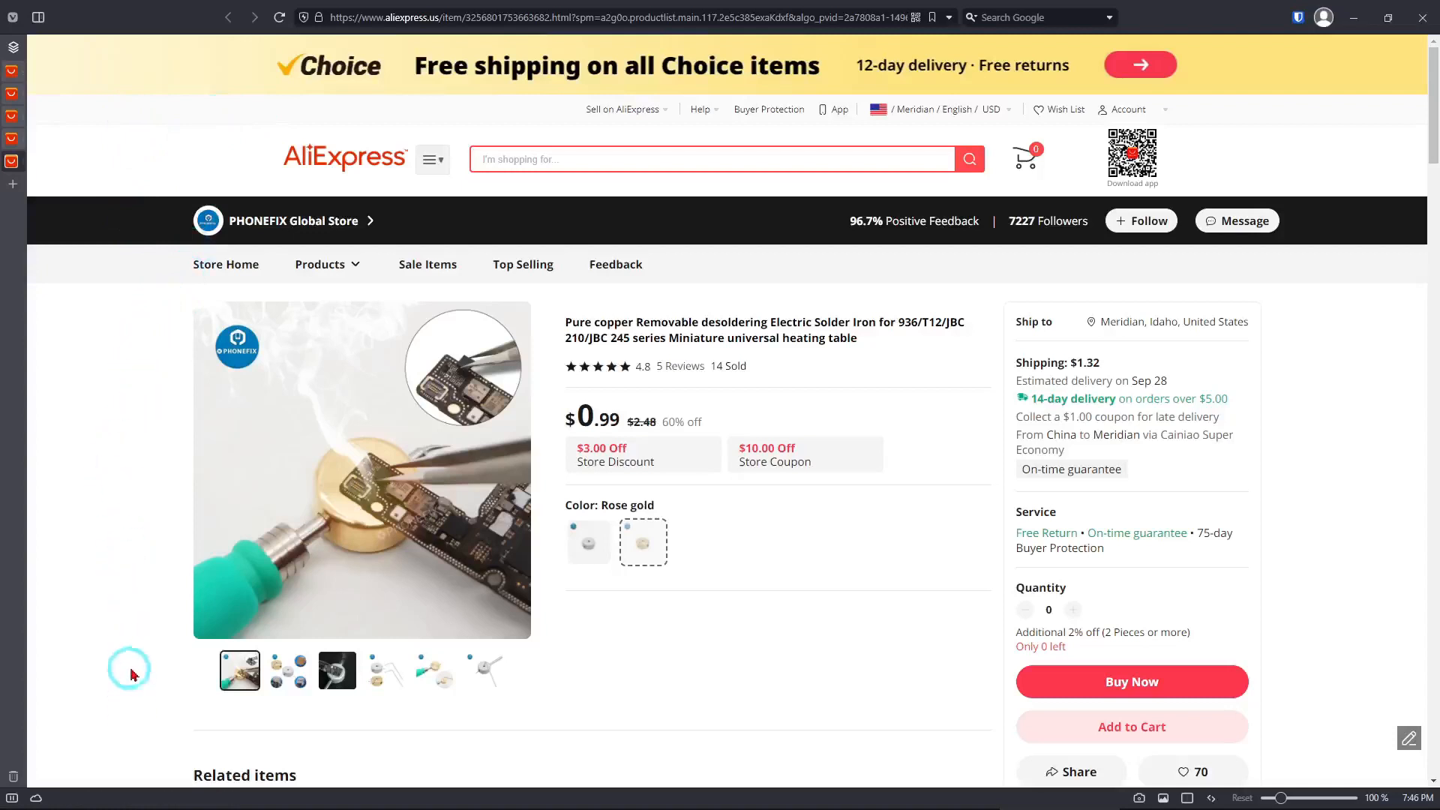
pyautogui.moveTo(153, 126)
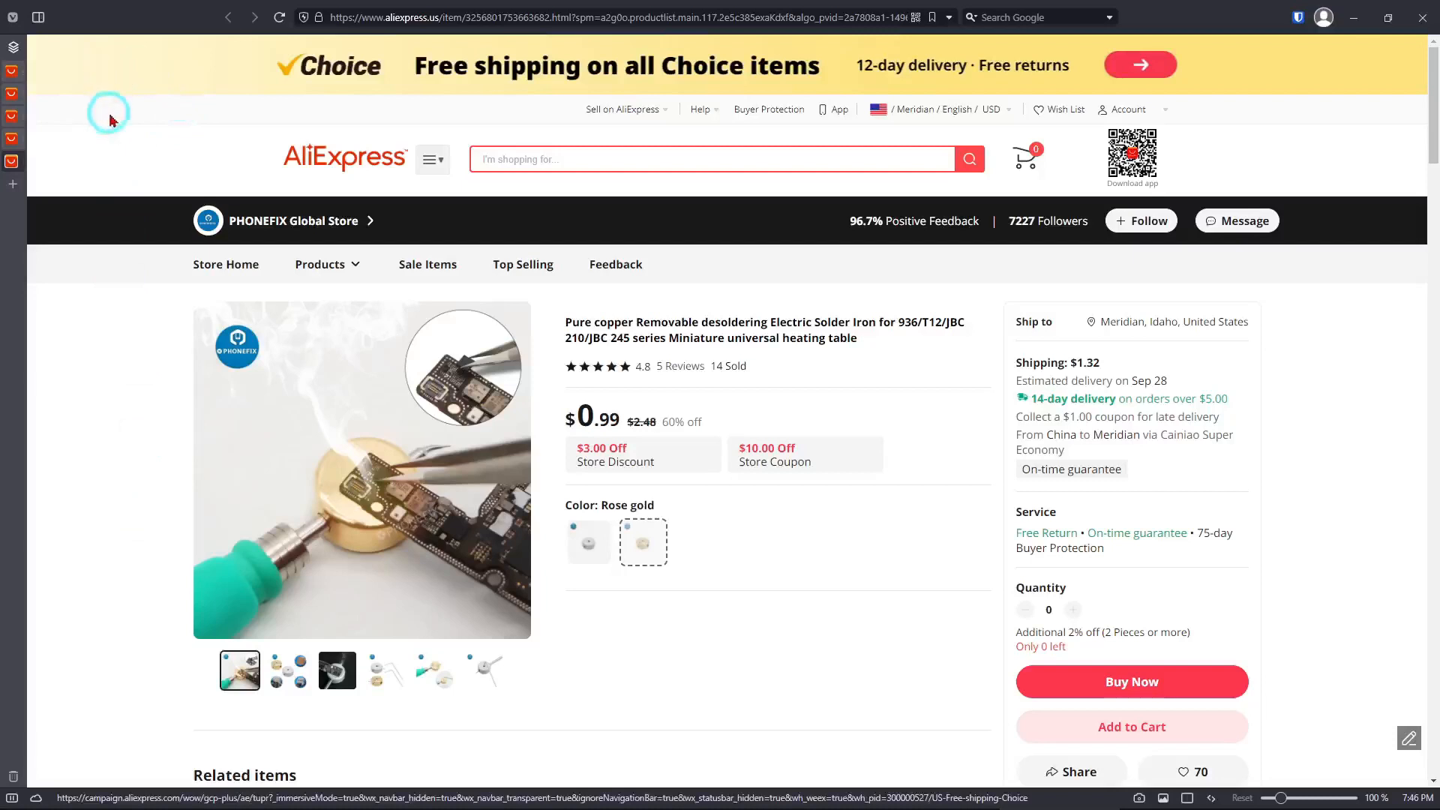
pyautogui.moveTo(131, 90)
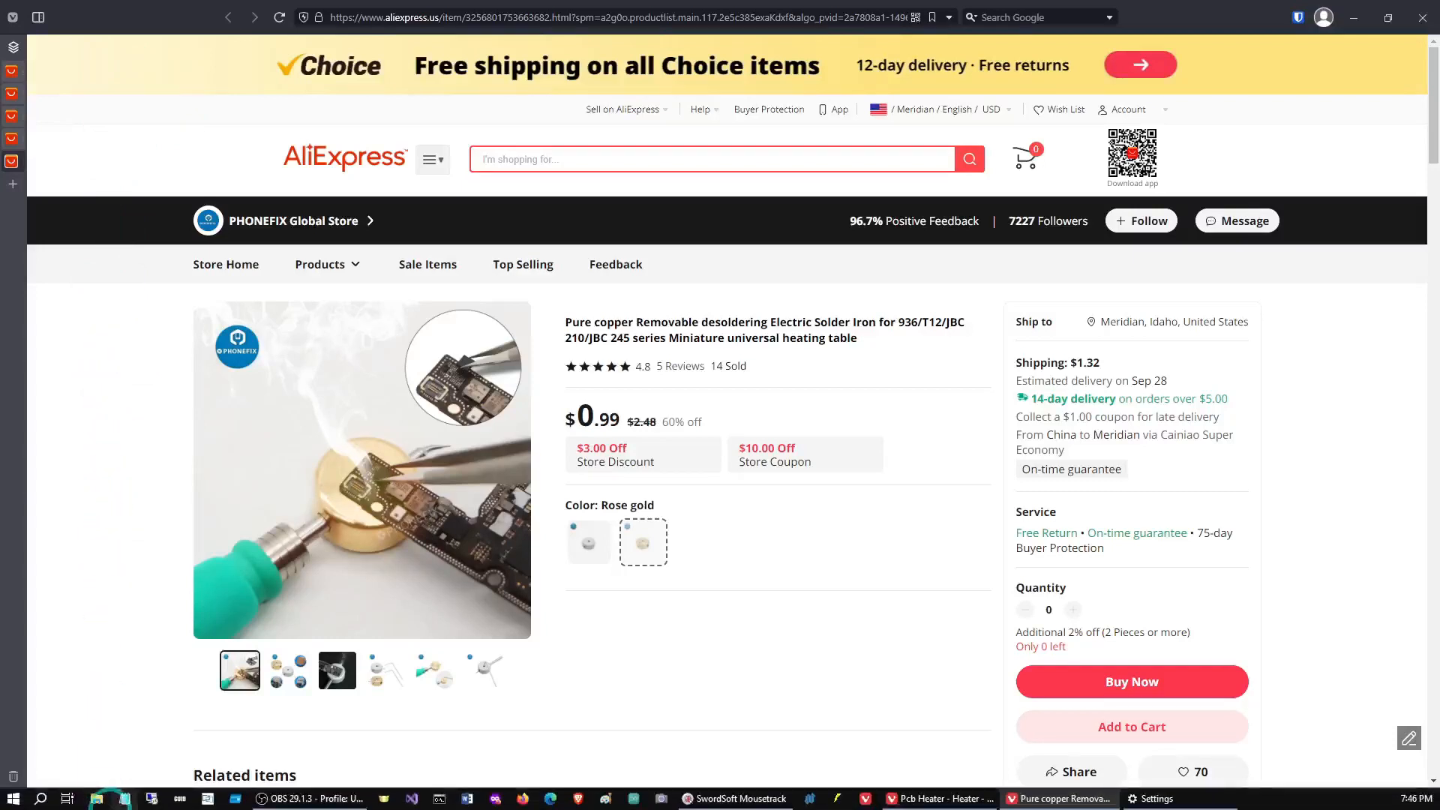
# Raise the SwordSoft Mousetrack window preview from the taskbar
pyautogui.click(741, 798)
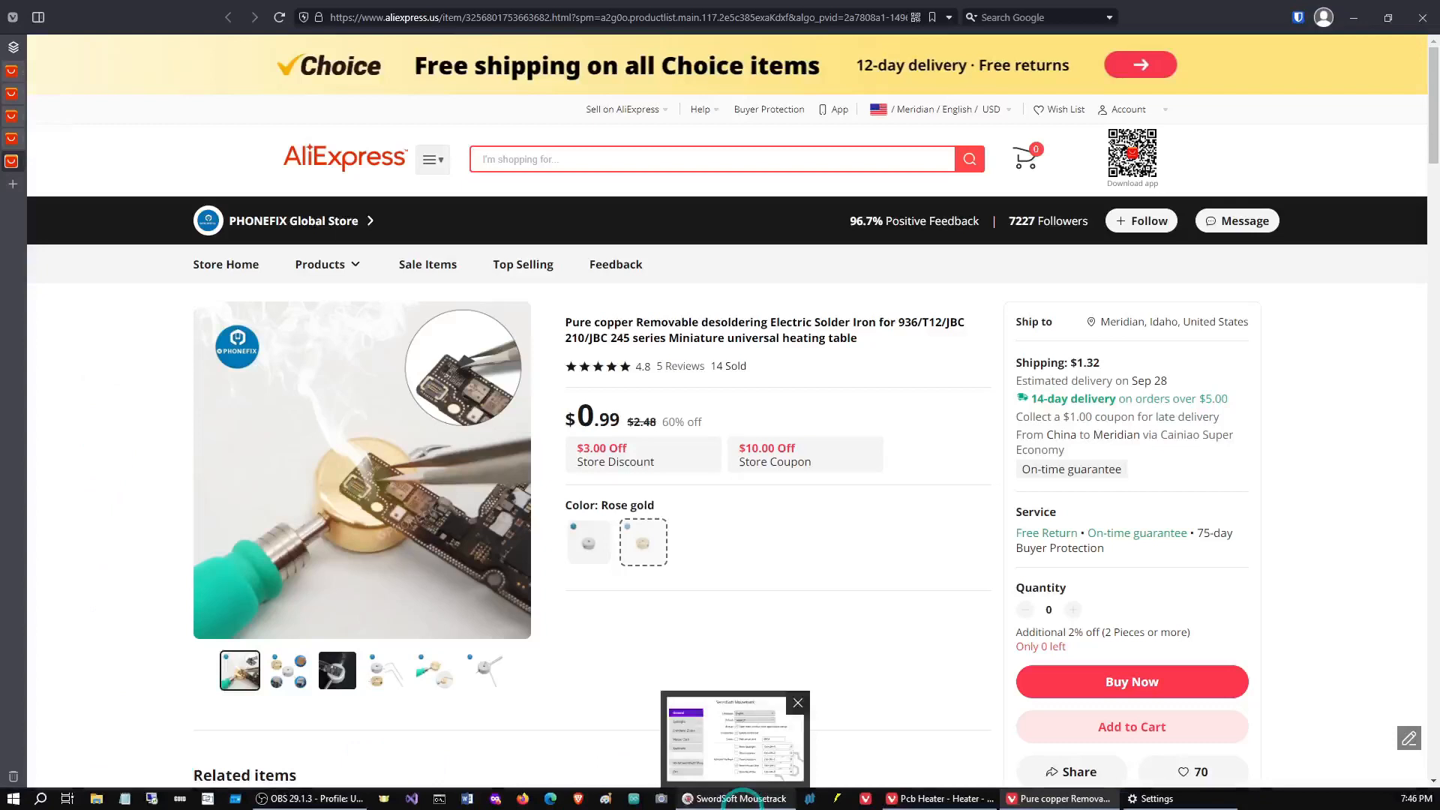